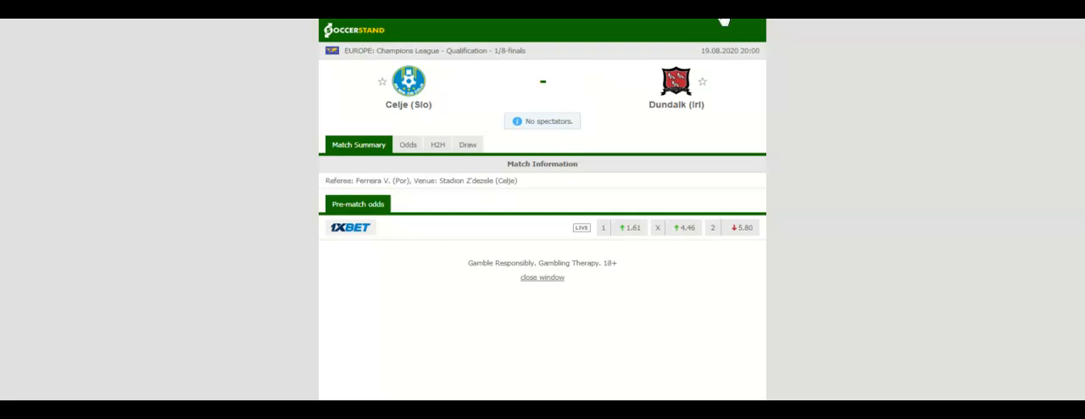
- Switch the Celje vs Dundalk match page to the H2H tab
{"action": "left_click", "coordinate": [437, 138]}
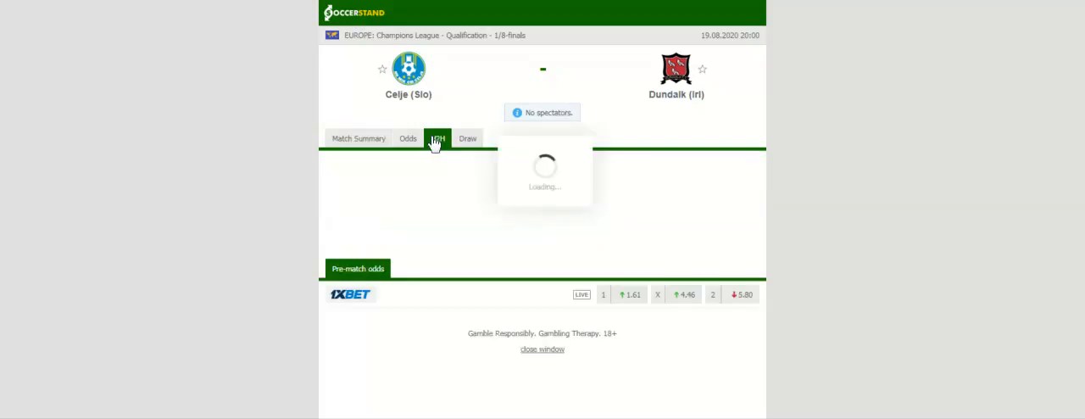
- Reselect H2H so the Last matches lists for Celje and Dundalk load
{"action": "left_click", "coordinate": [431, 138]}
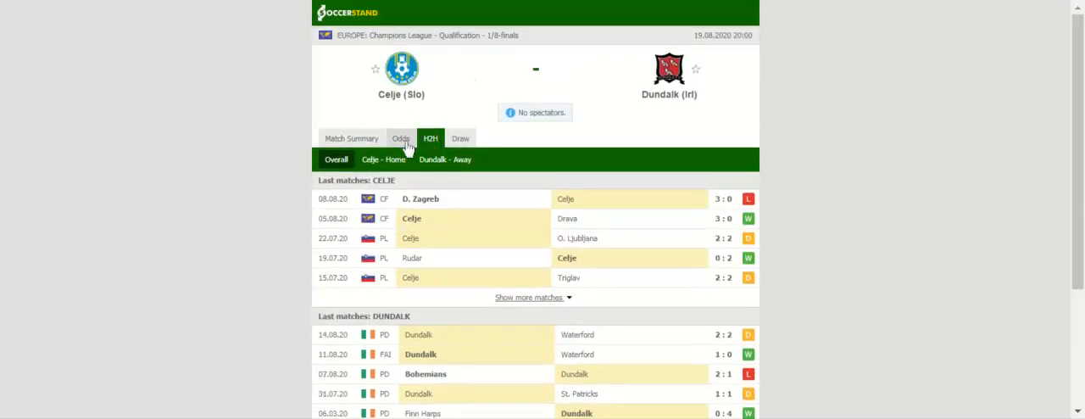
- Show the Asian handicap (AH) odds under the Odds tab
{"action": "left_click", "coordinate": [400, 138]}
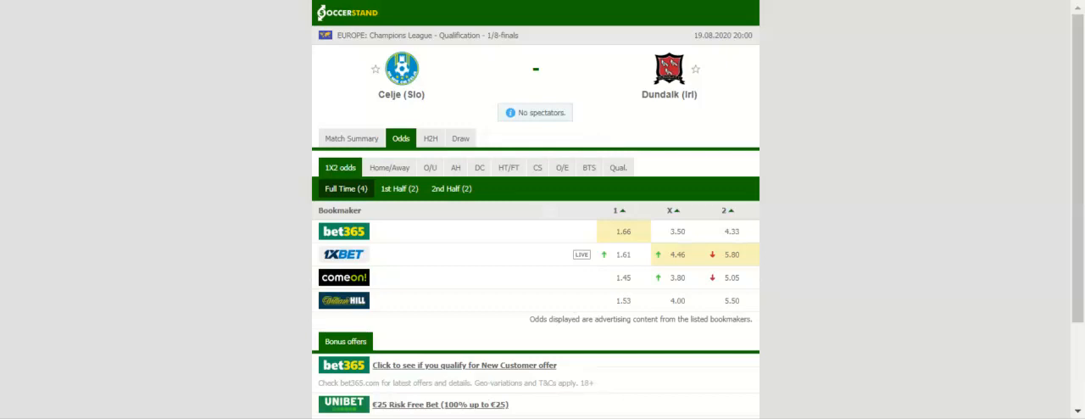
{"action": "left_click", "coordinate": [455, 167]}
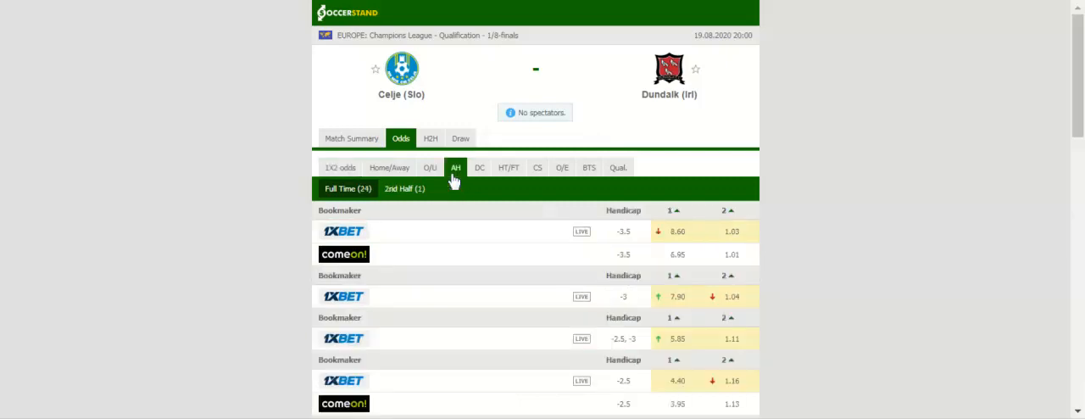
- Display the double chance (DC) odds from four bookmakers
{"action": "left_click", "coordinate": [479, 167]}
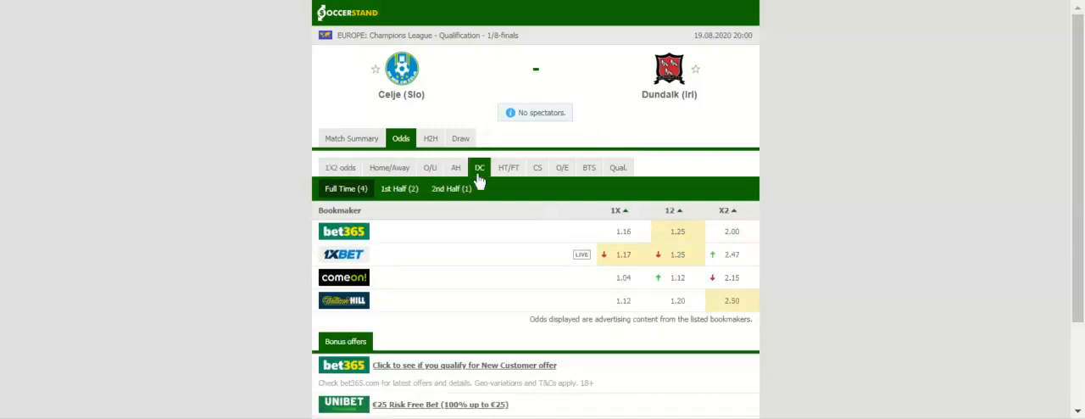
{"action": "mouse_move", "coordinate": [451, 188]}
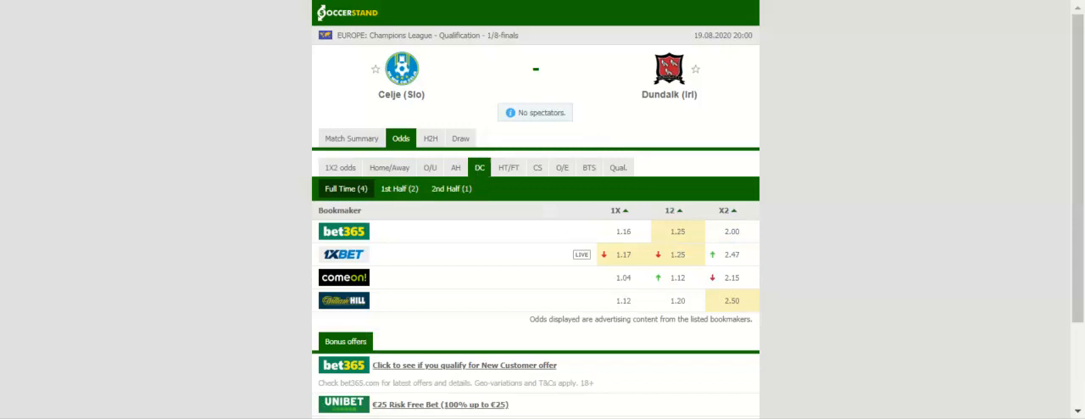
{"action": "mouse_move", "coordinate": [464, 94]}
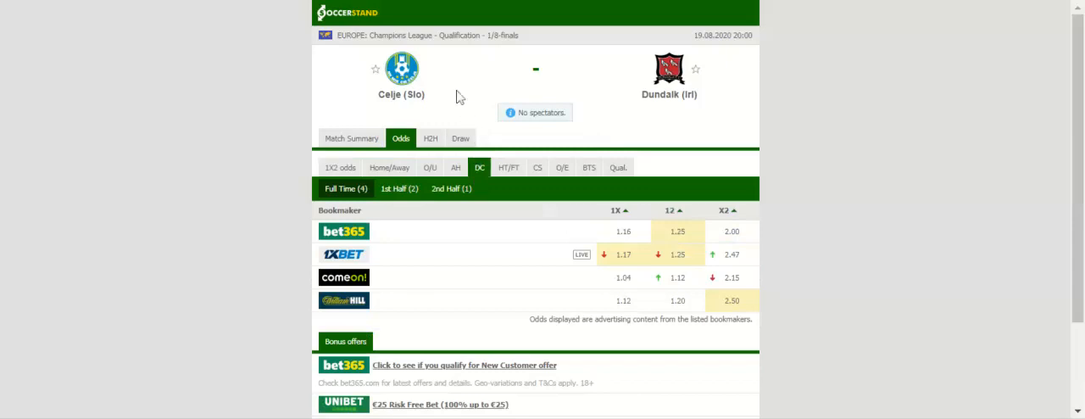